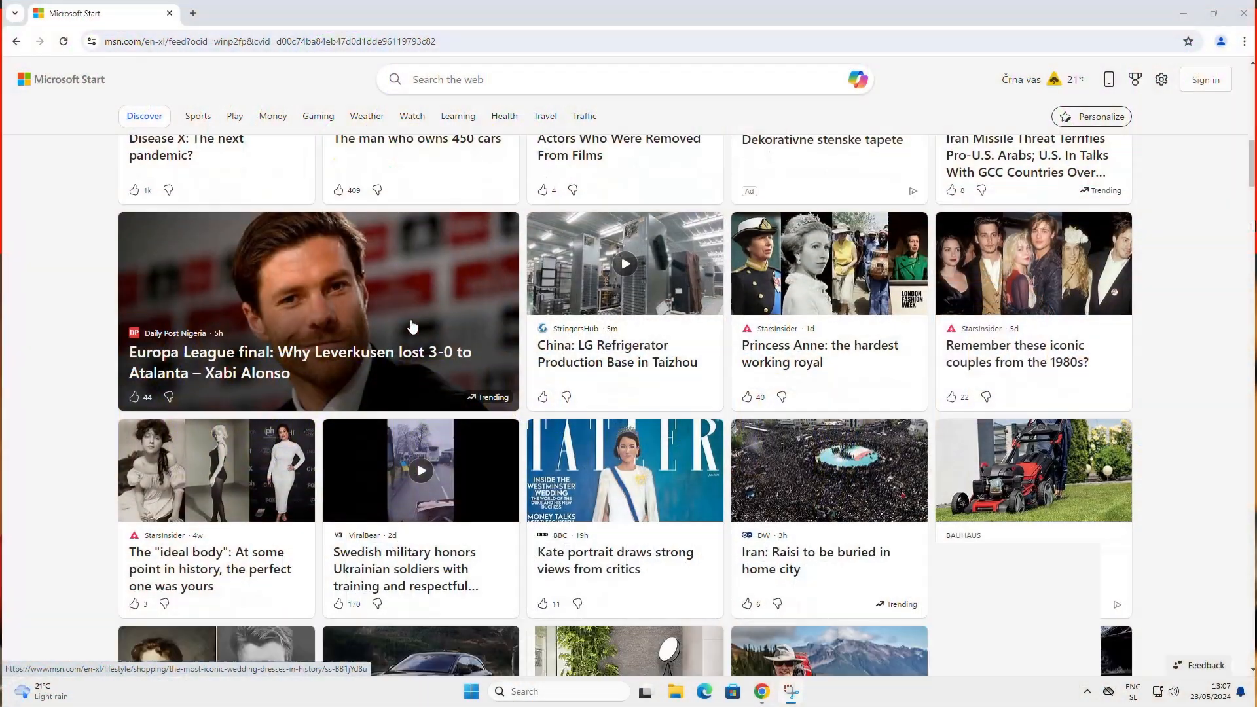
Step: Run lsusb in LXTerminal to show the Realtek USB 10/100/1G/2.5G LAN adapter
scroll("down", 3)
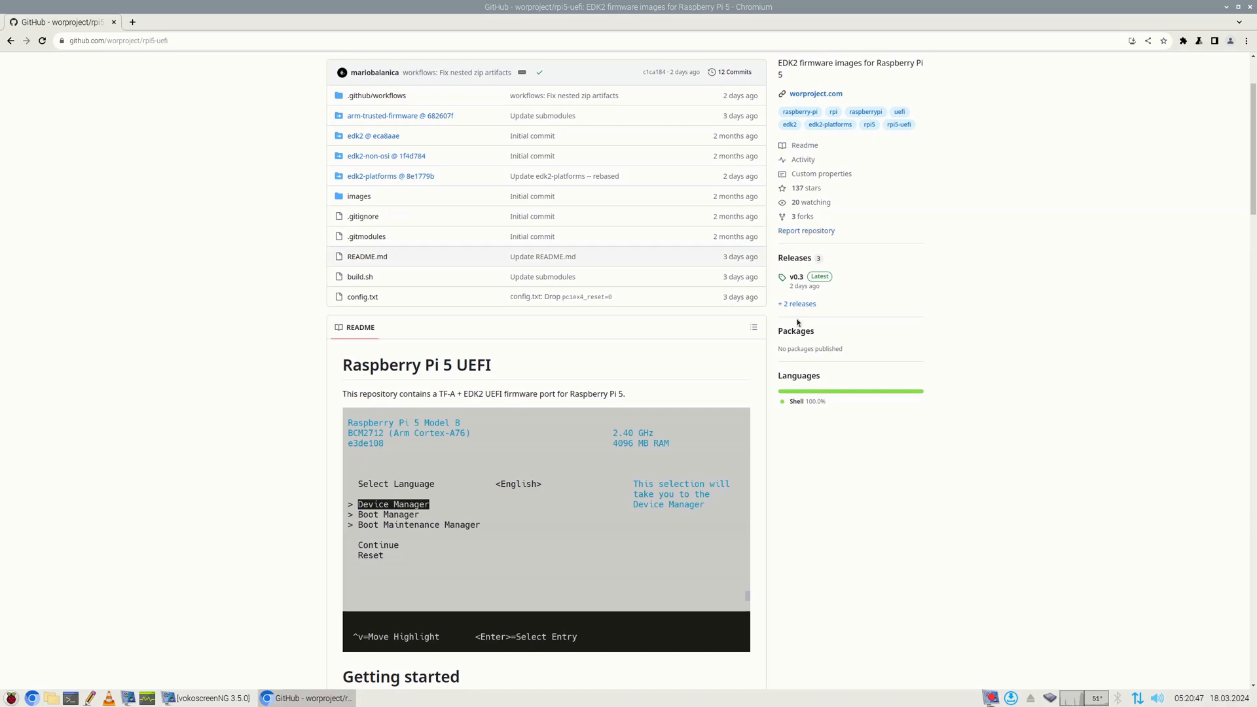
left_click(796, 276)
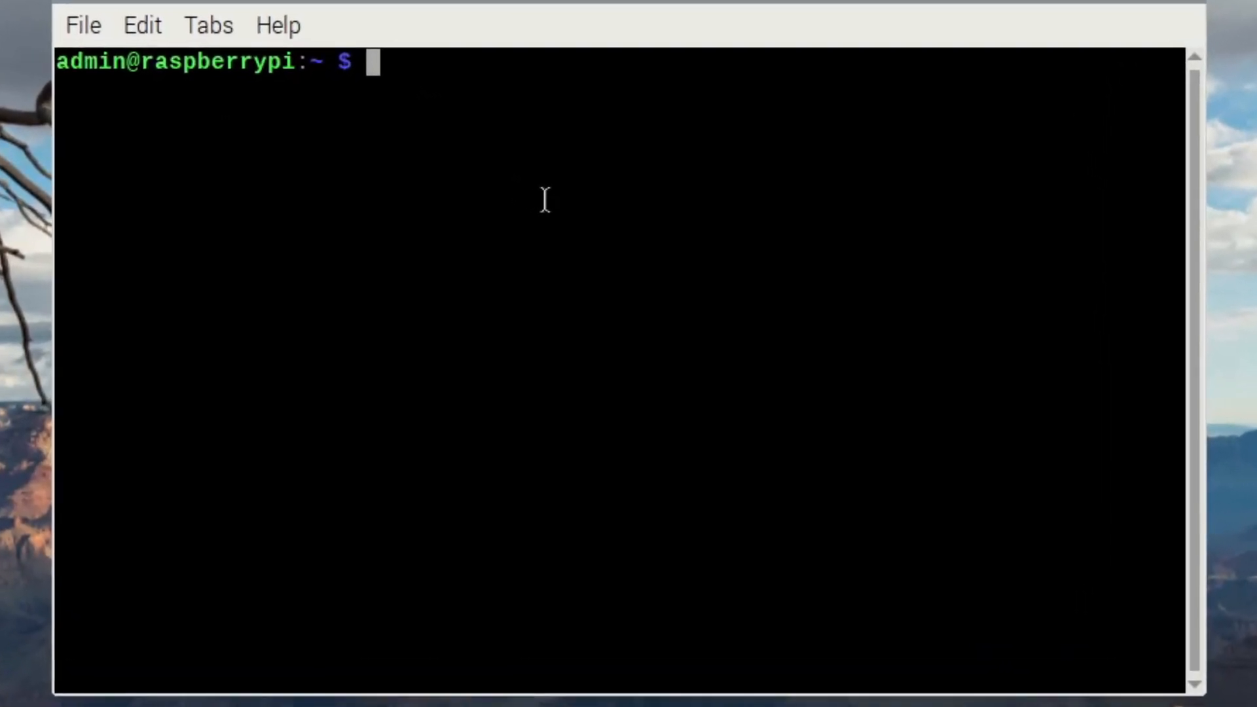
type("lsusb")
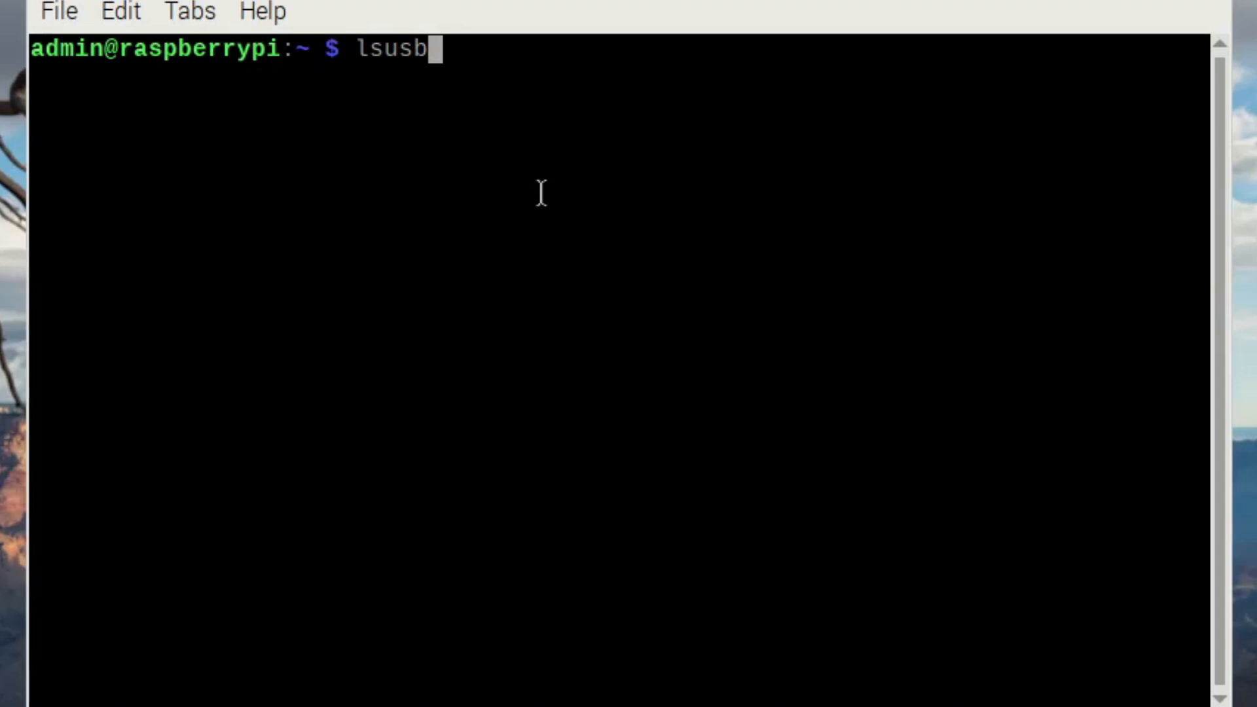
key("Return")
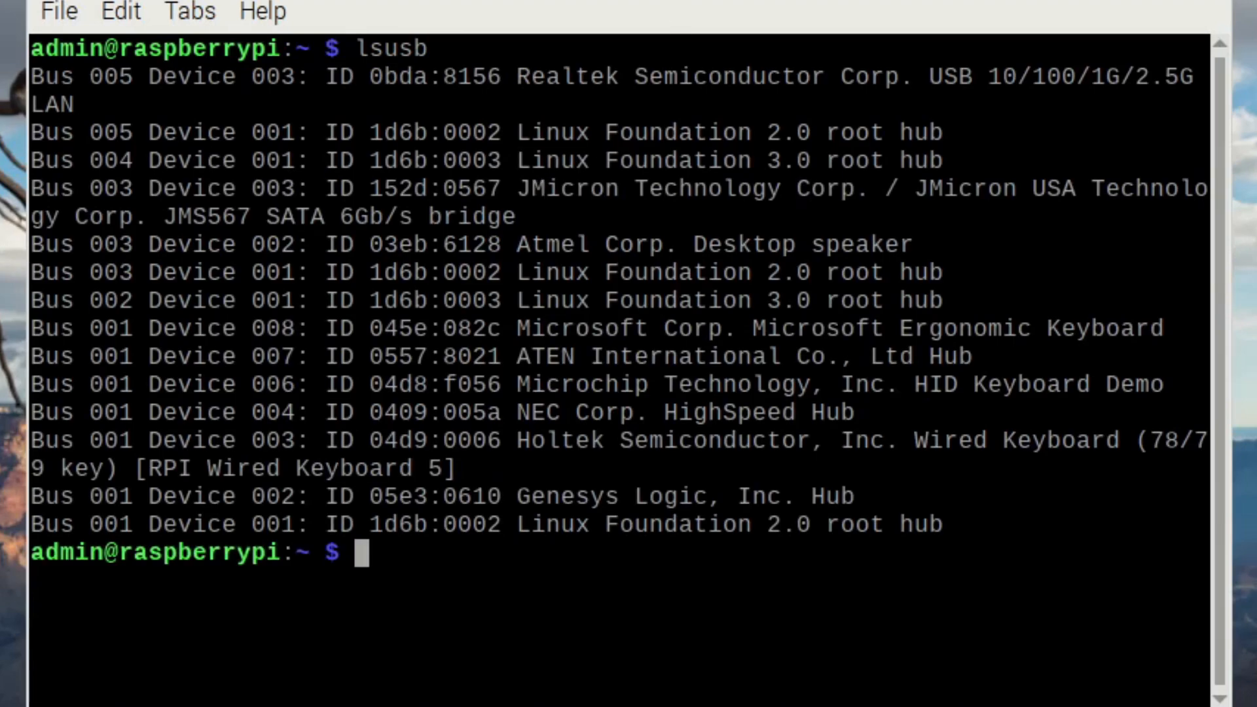
left_click(646, 691)
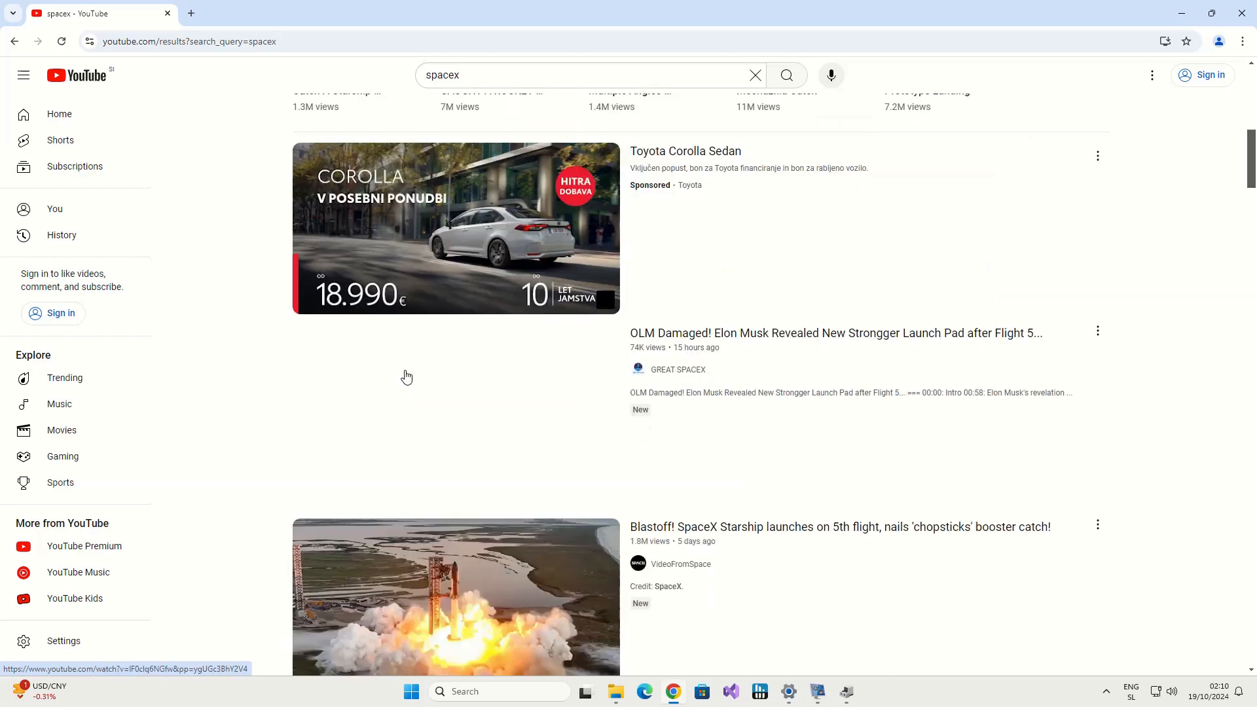
scroll("down", 3)
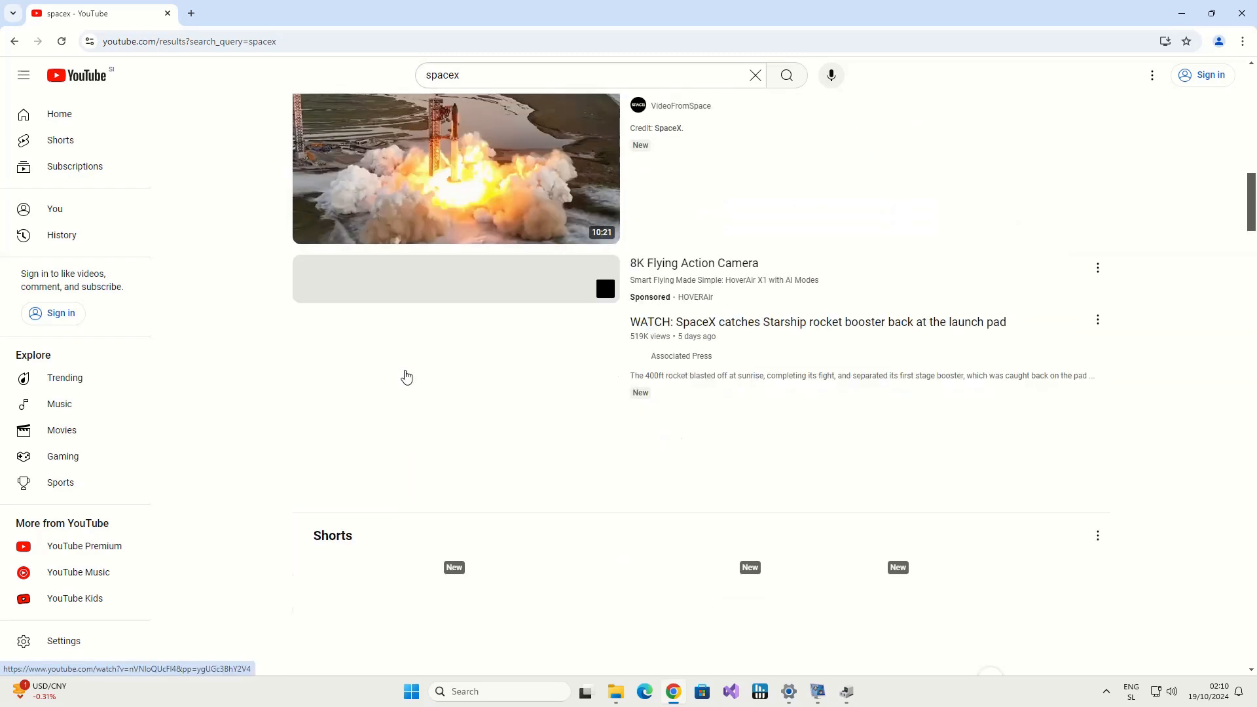
scroll("down", 3)
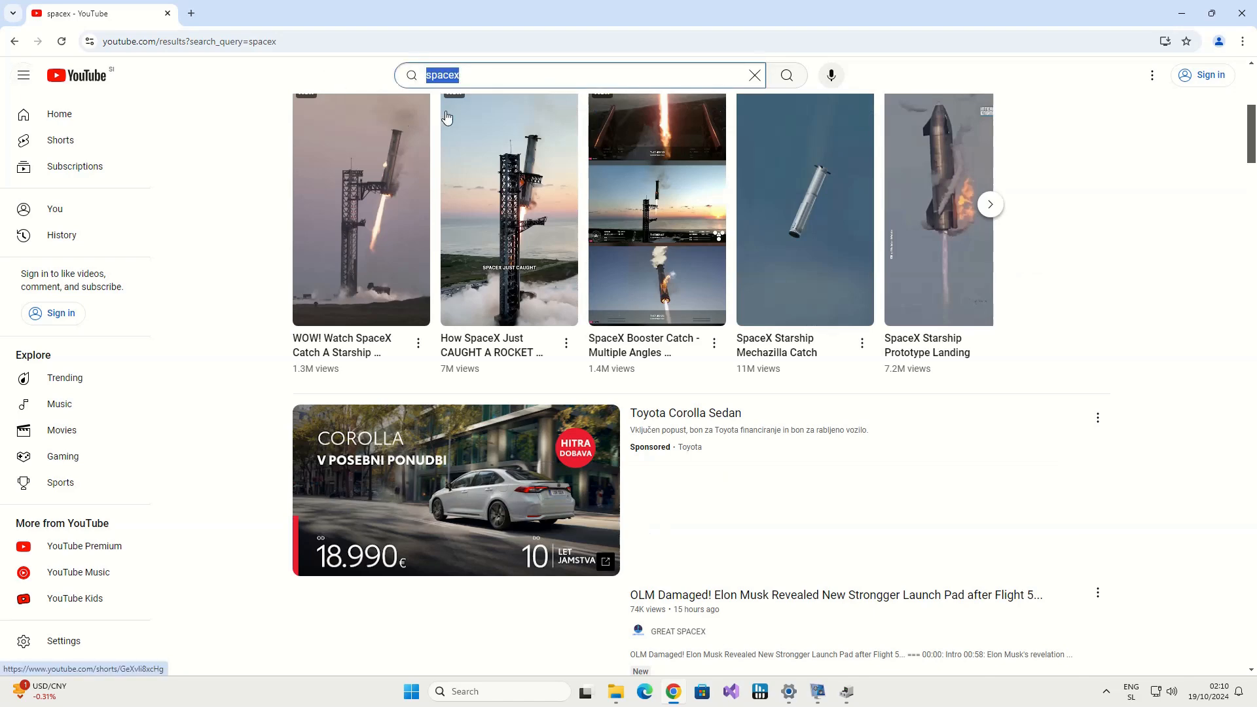
type("PCUS")
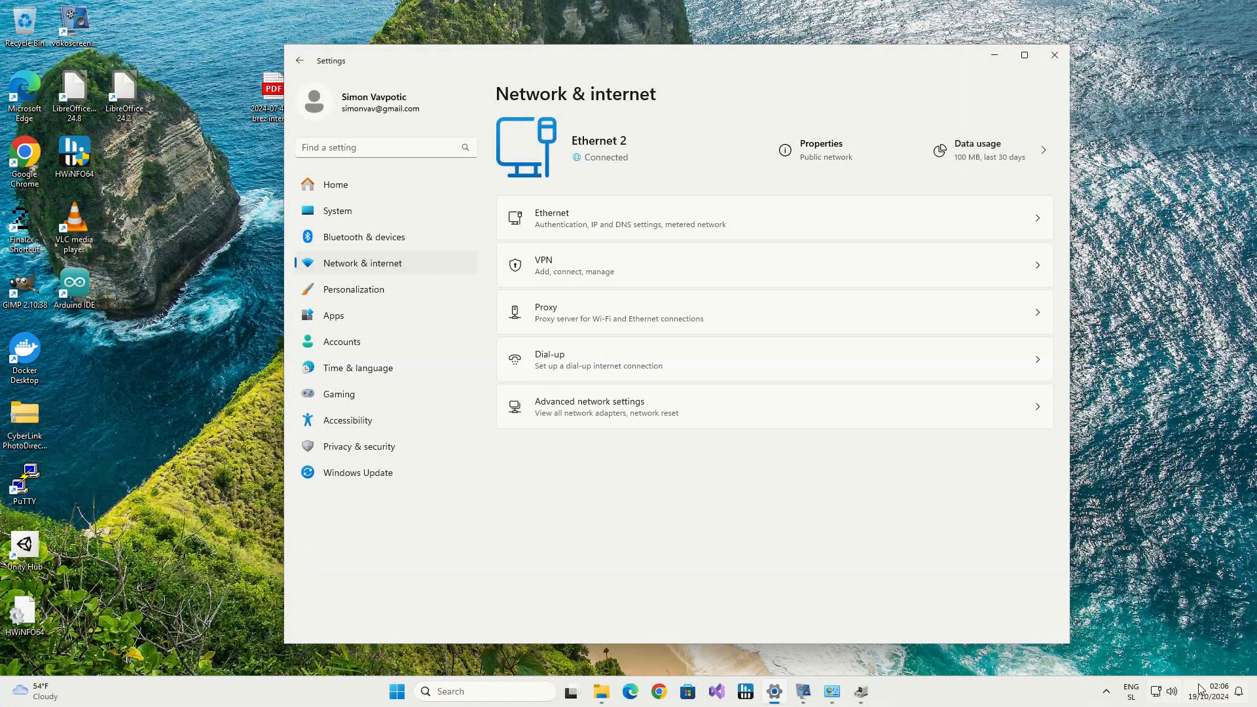
Step: Check the Realtek Gaming USB 2.5GbE adapter's properties, then view Ethernet 2 status at 100.0 Mbps
left_click(861, 692)
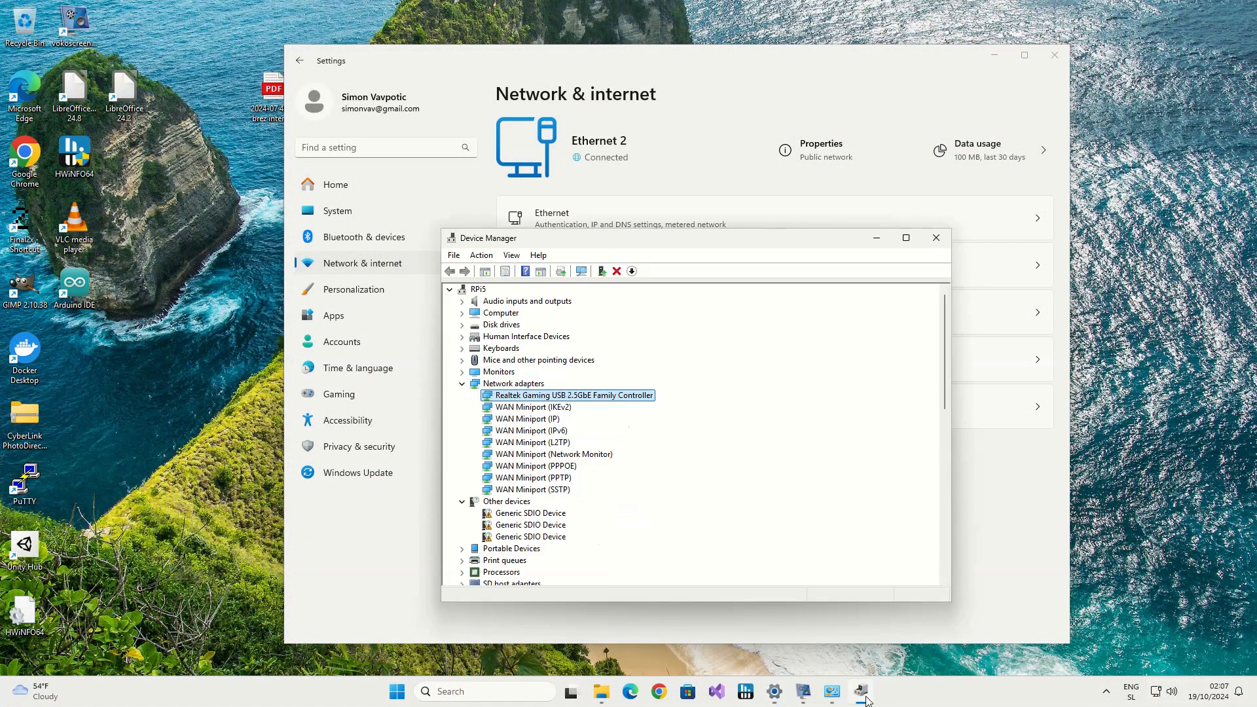
right_click(569, 394)
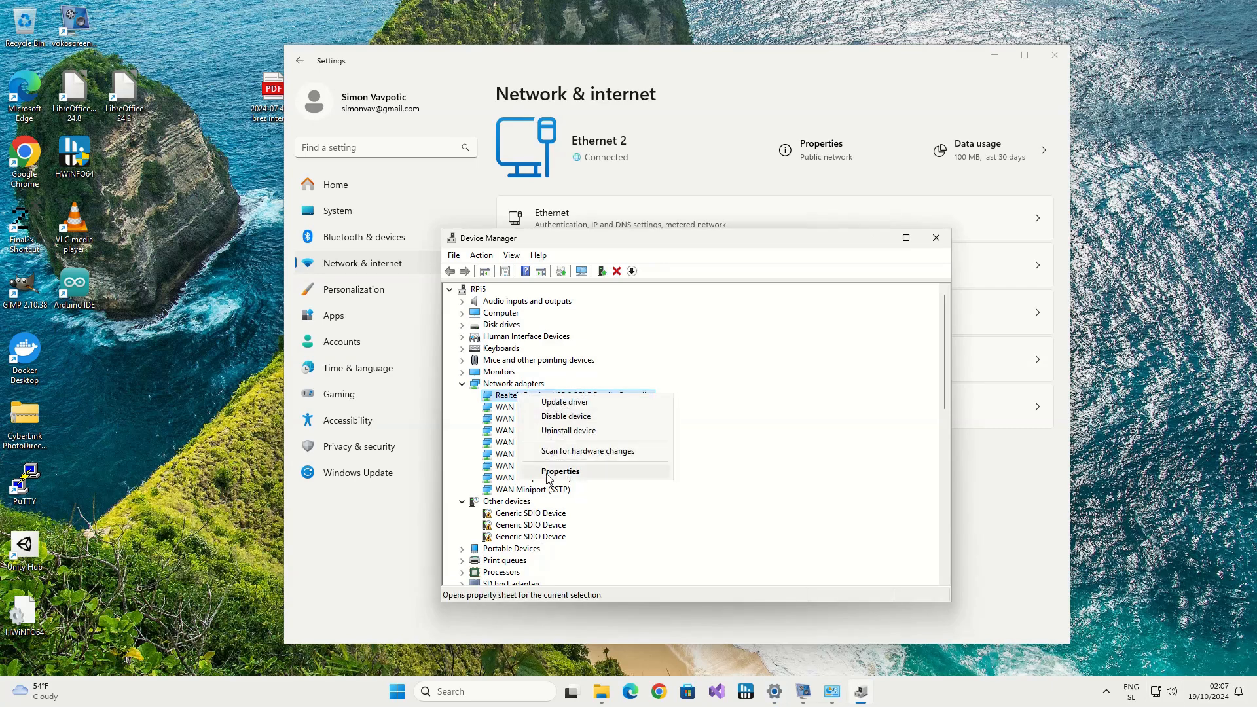
left_click(560, 471)
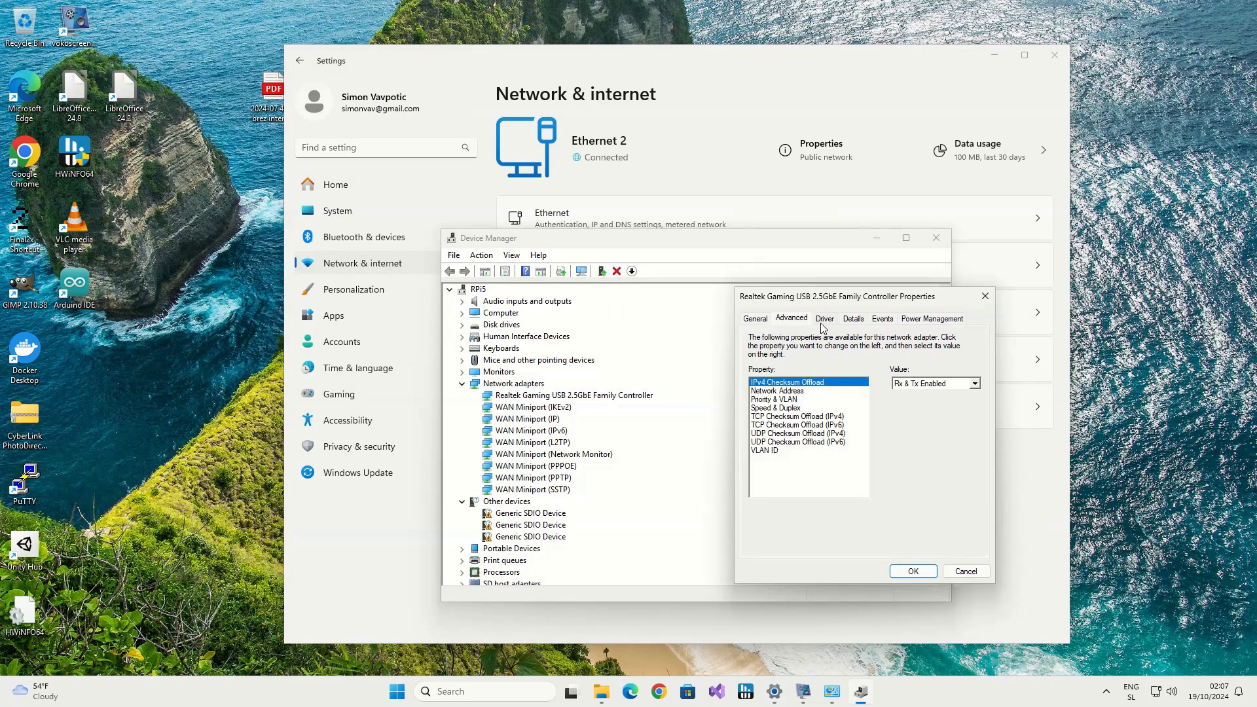
left_click(882, 318)
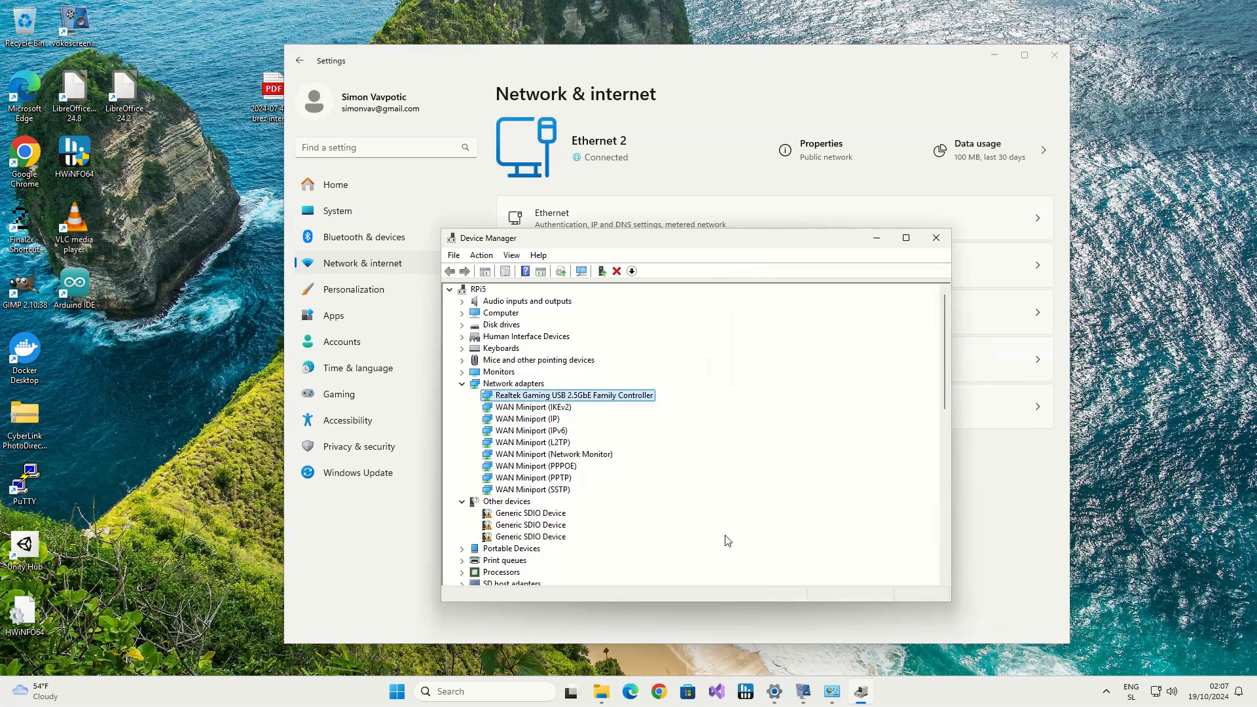
mouse_move(832, 692)
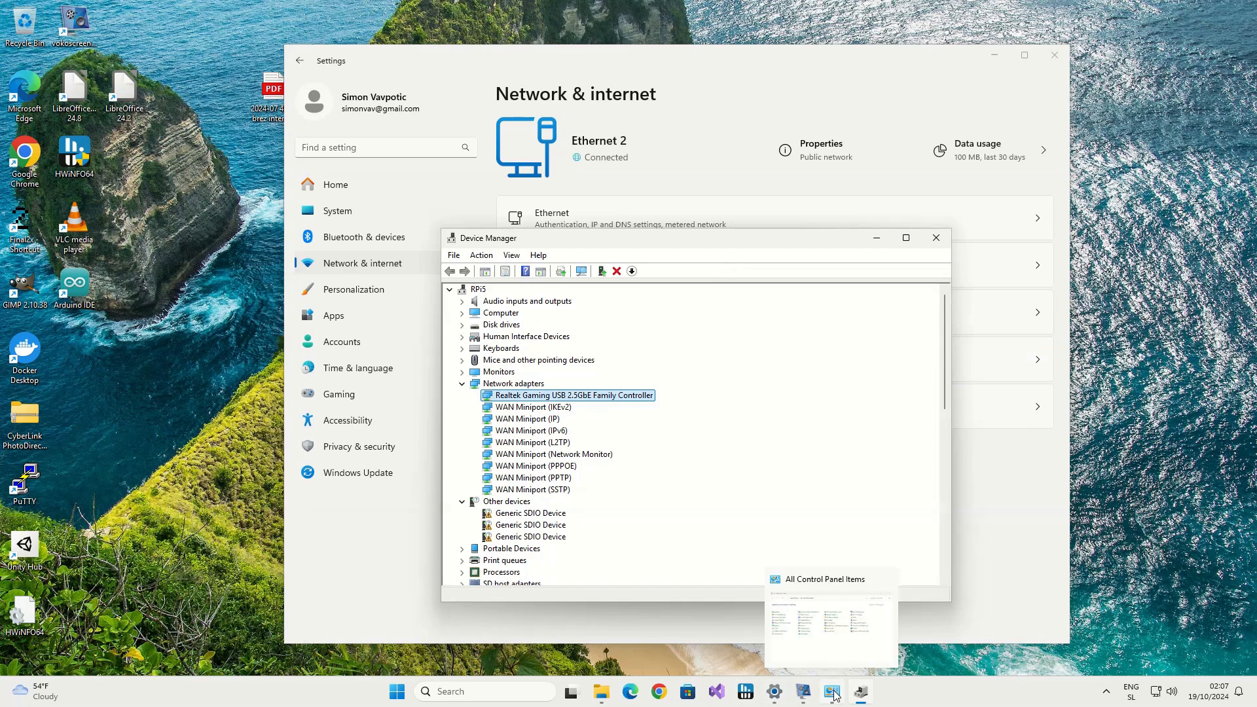
mouse_move(860, 692)
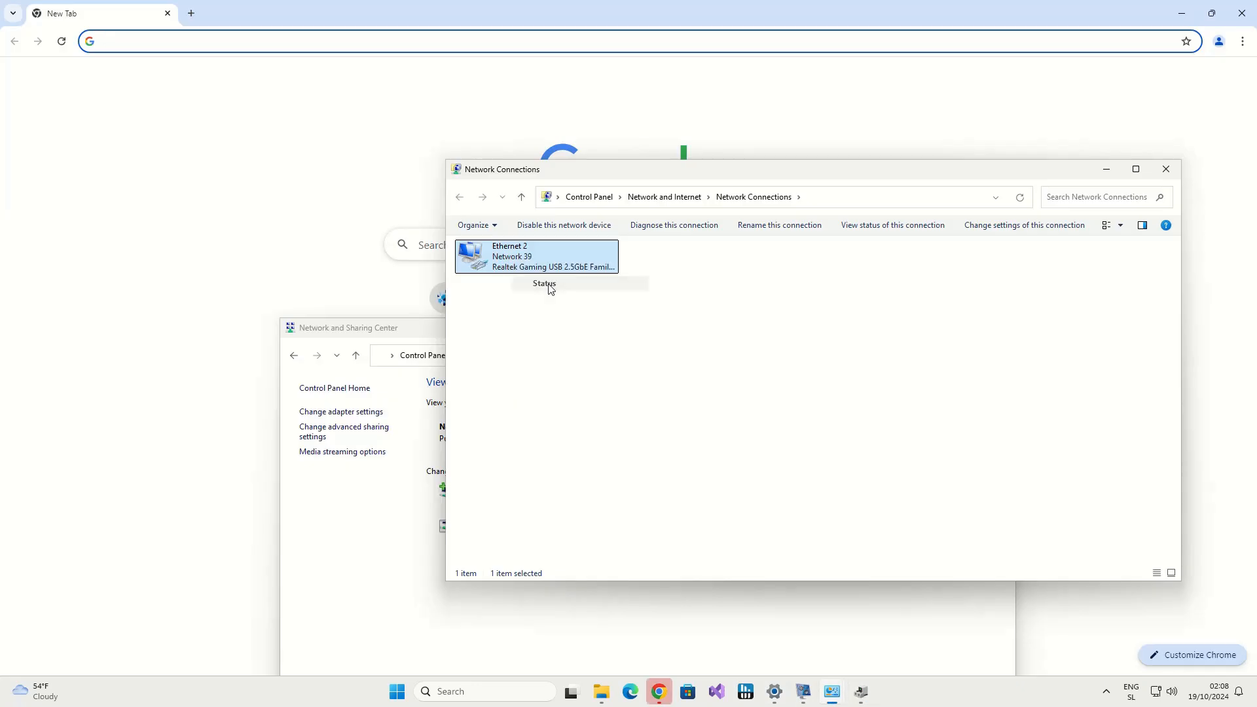
left_click(543, 283)
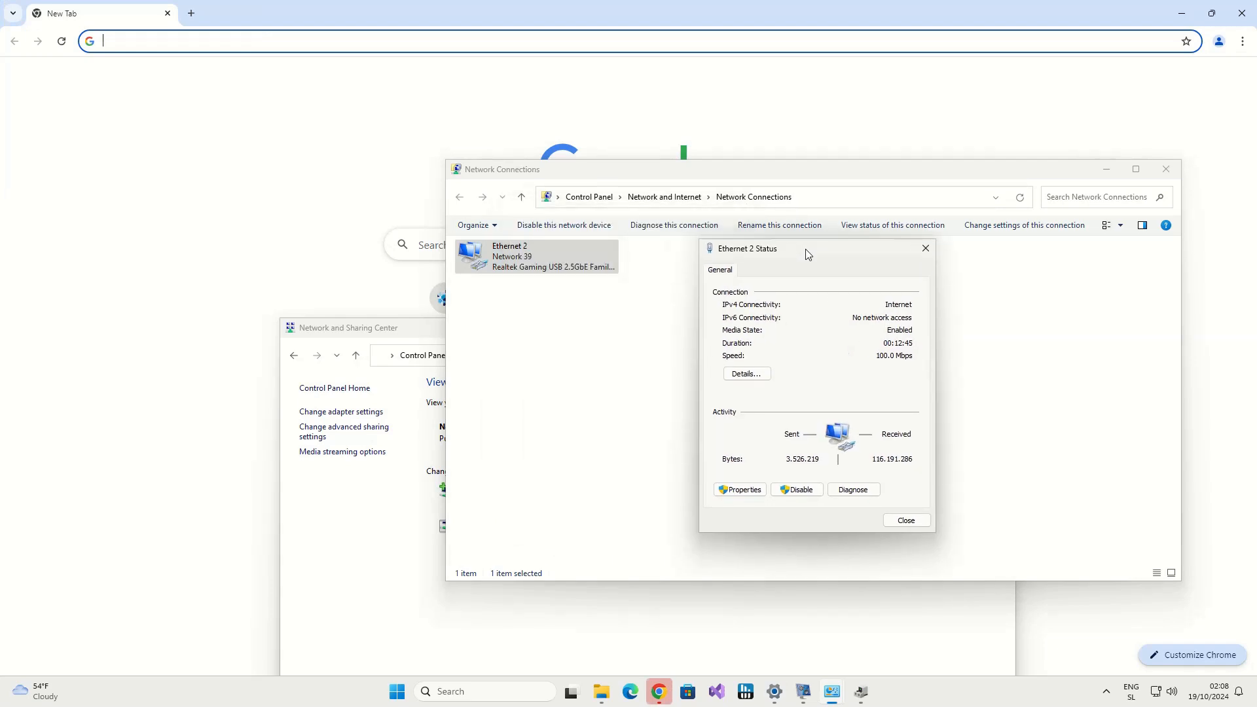